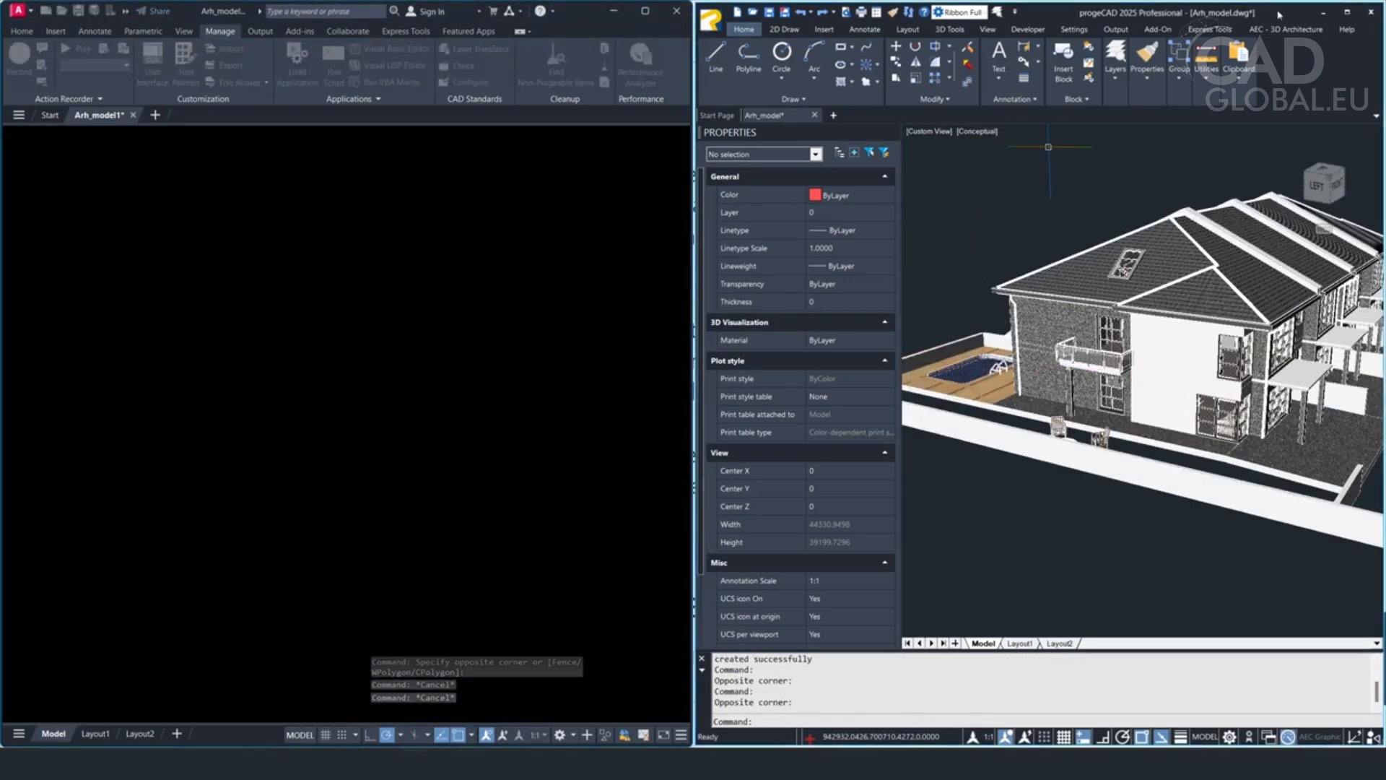
- Switch to Drawing1, which holds the 100-unit square polyline (area 10000)
click(1356, 13)
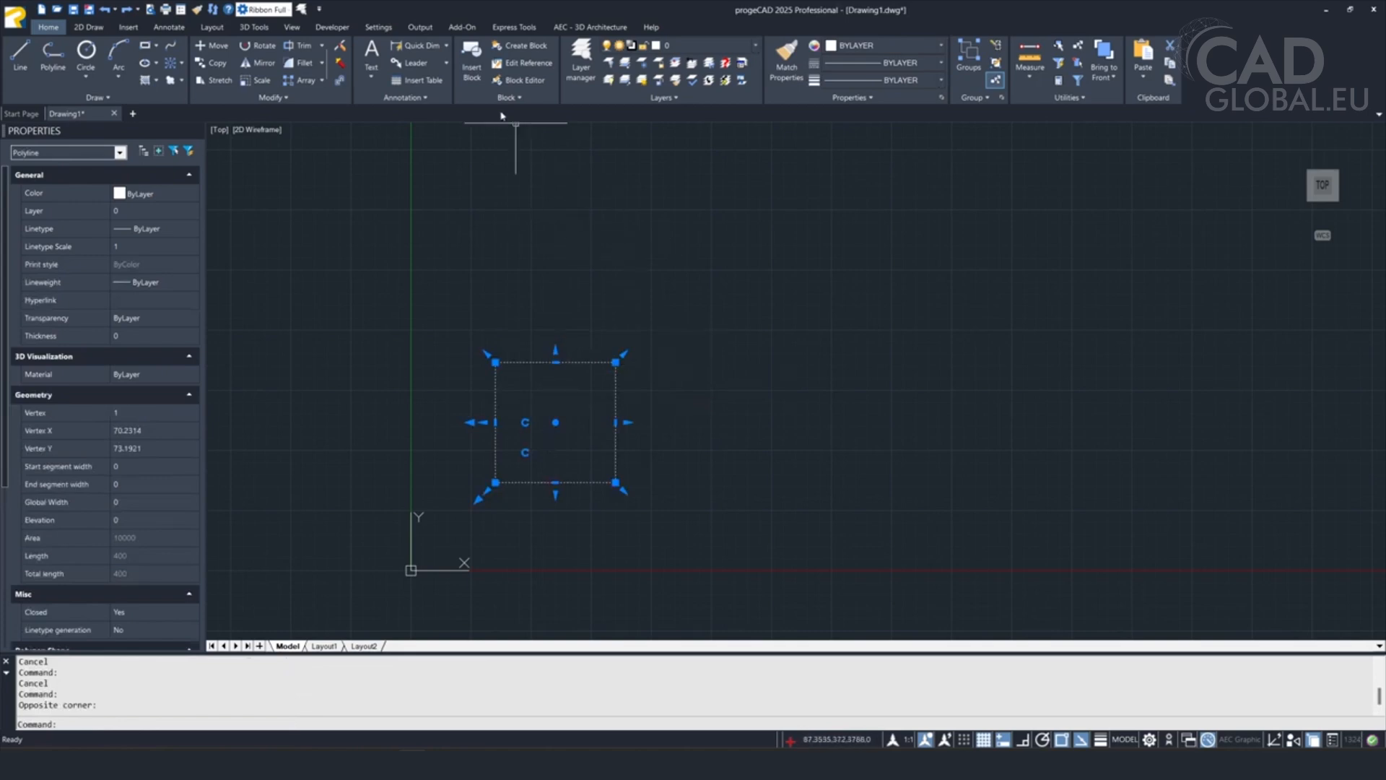
- Create a block from the square polyline and open it in the block editor
click(522, 44)
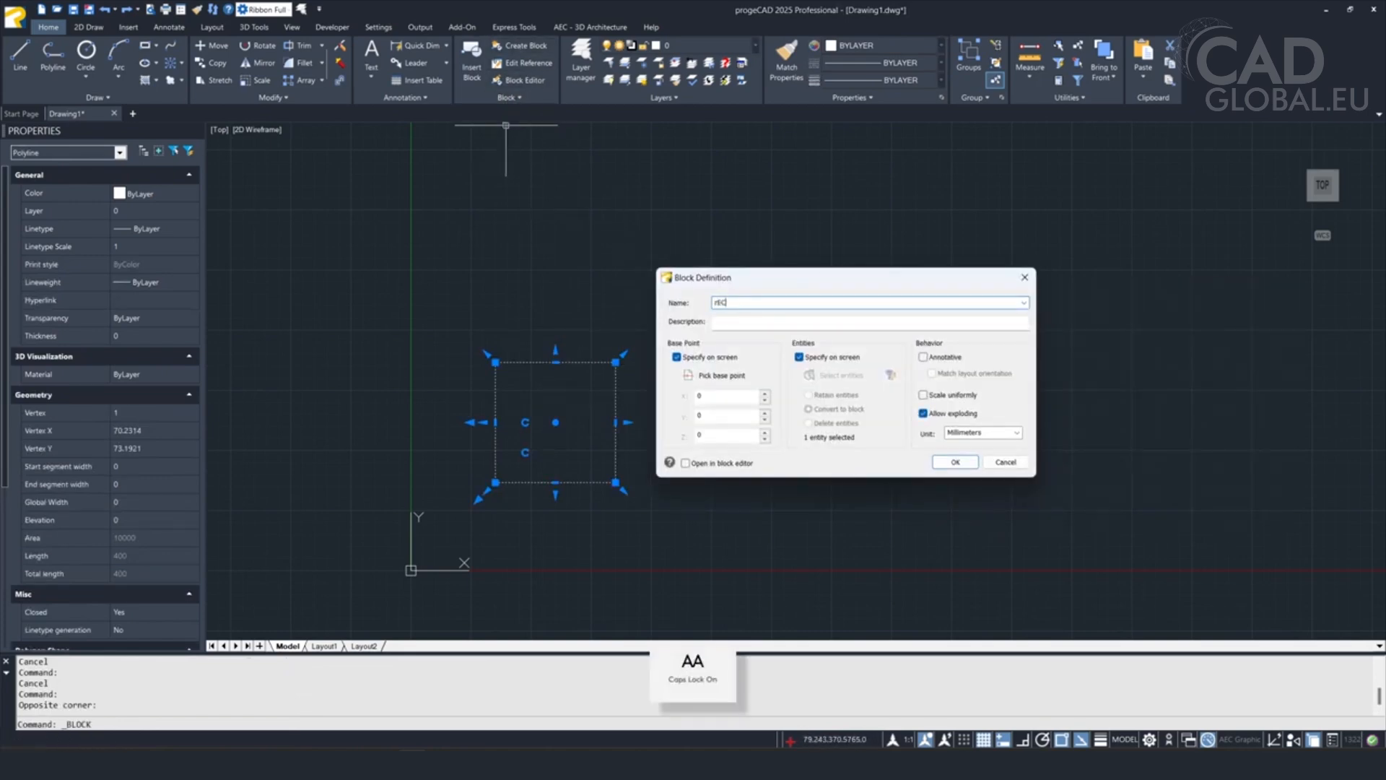
click(687, 376)
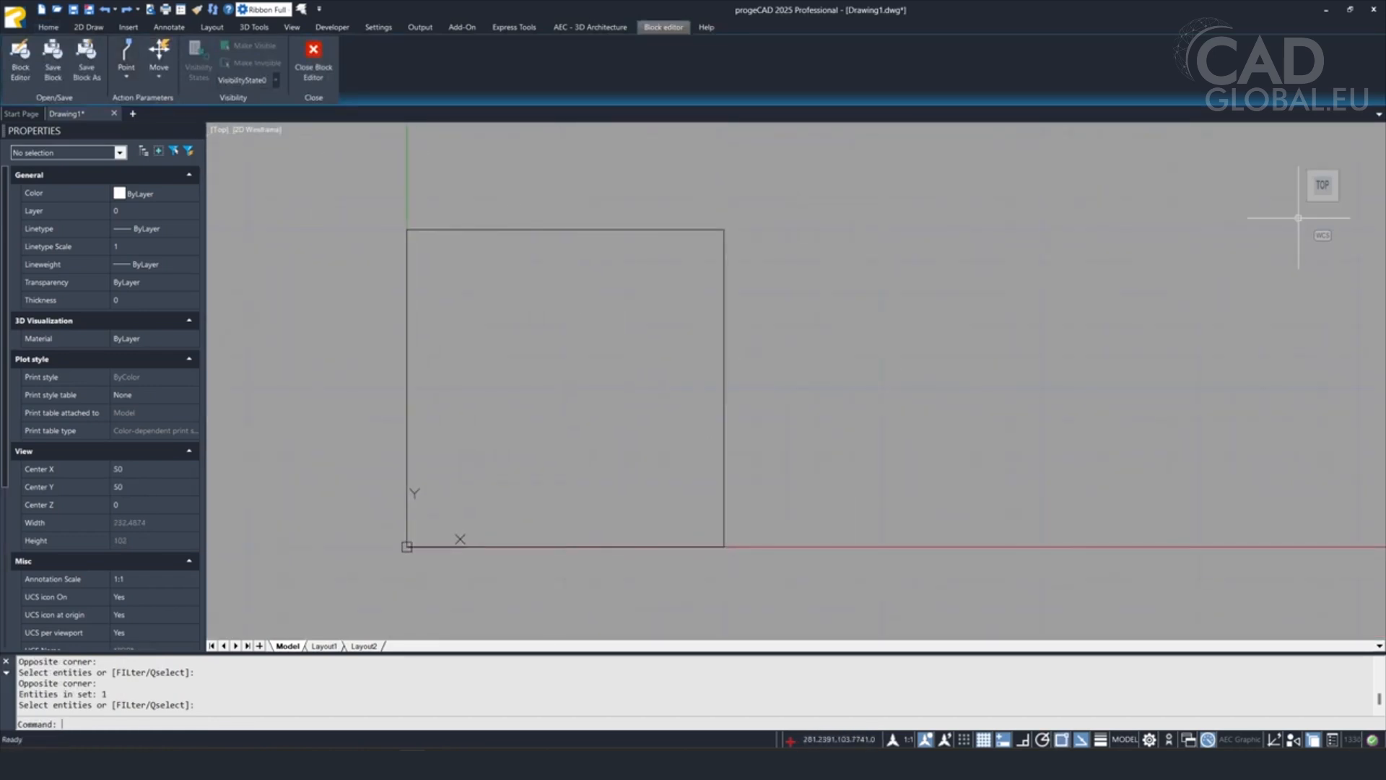
mouse_move(1324, 416)
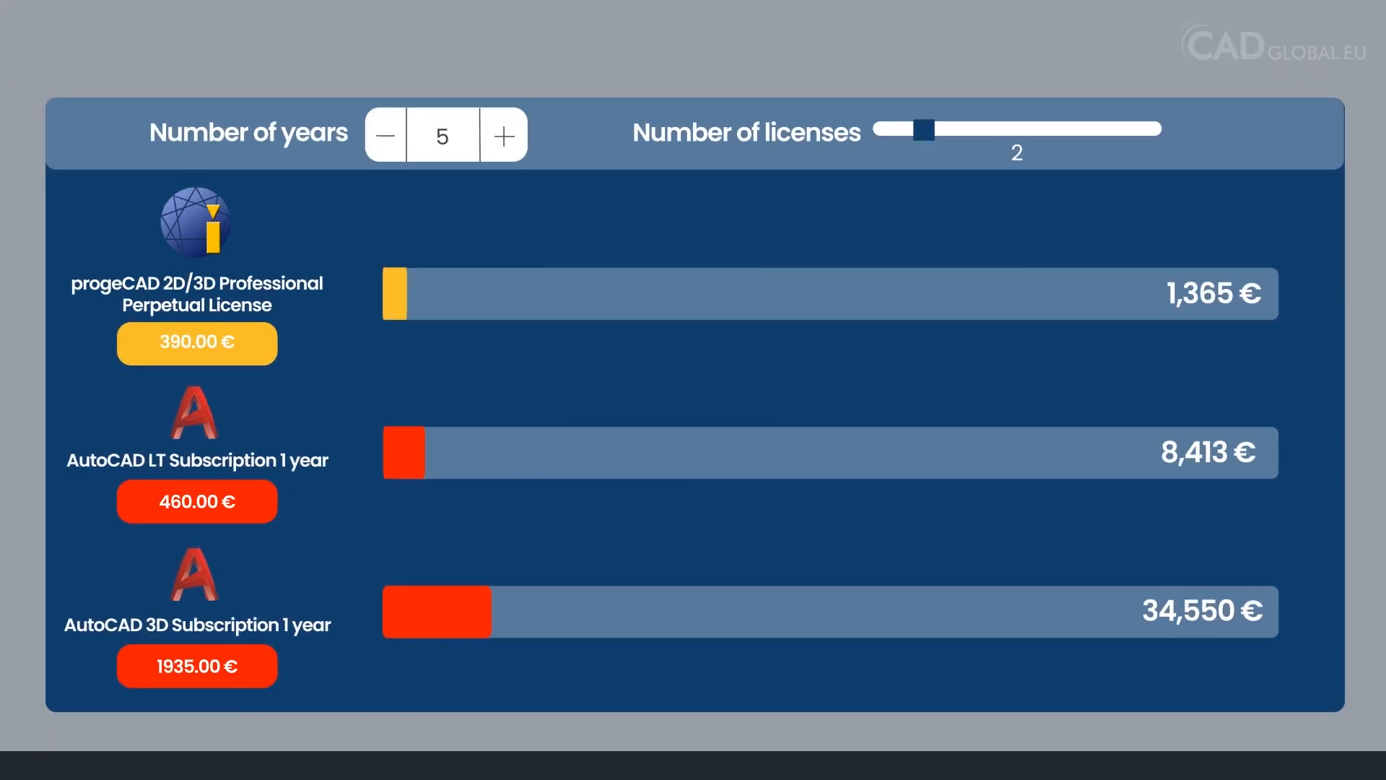
- Drag the Number of licenses slider to update the three products' pricing totals
drag(924, 128, 1016, 128)
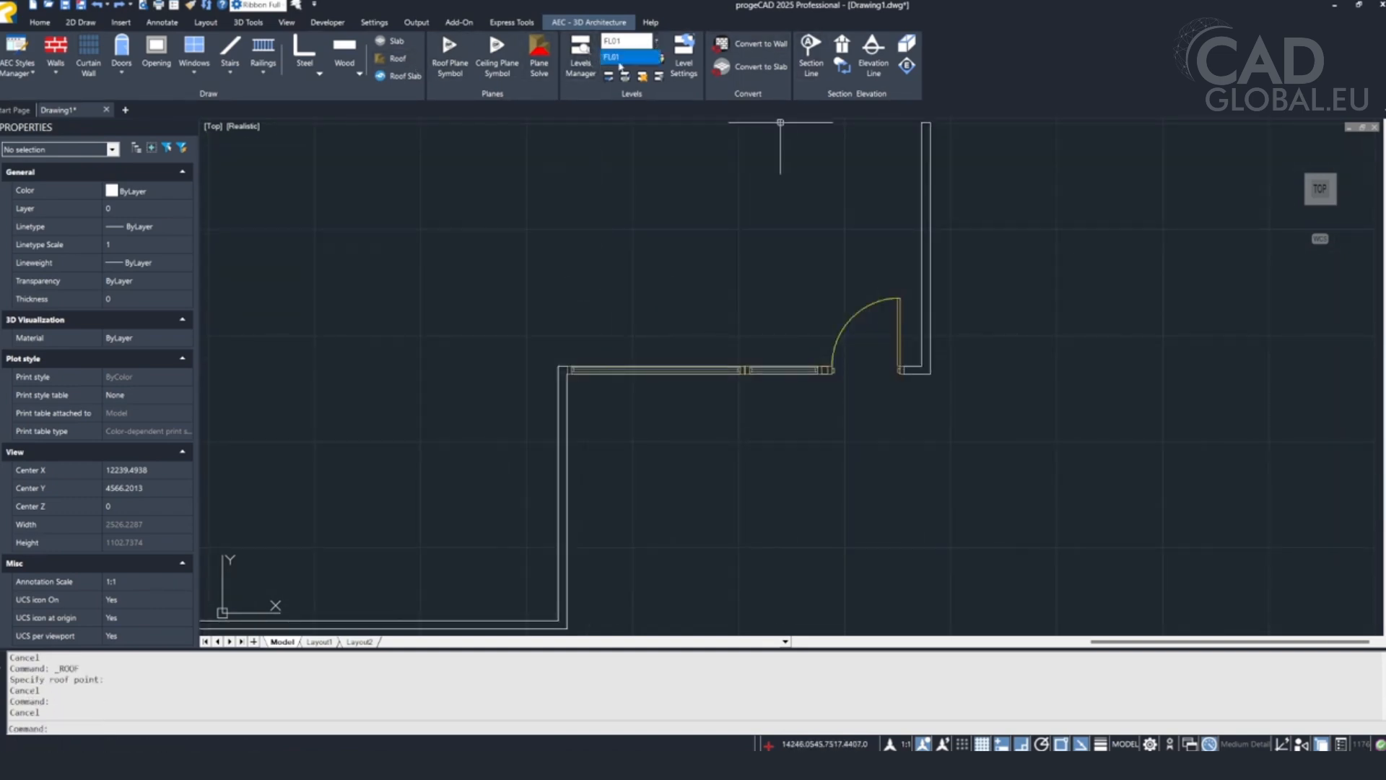
- Make FL01 current and confirm levels FL01 and FL02 in the Levels Manager
click(579, 52)
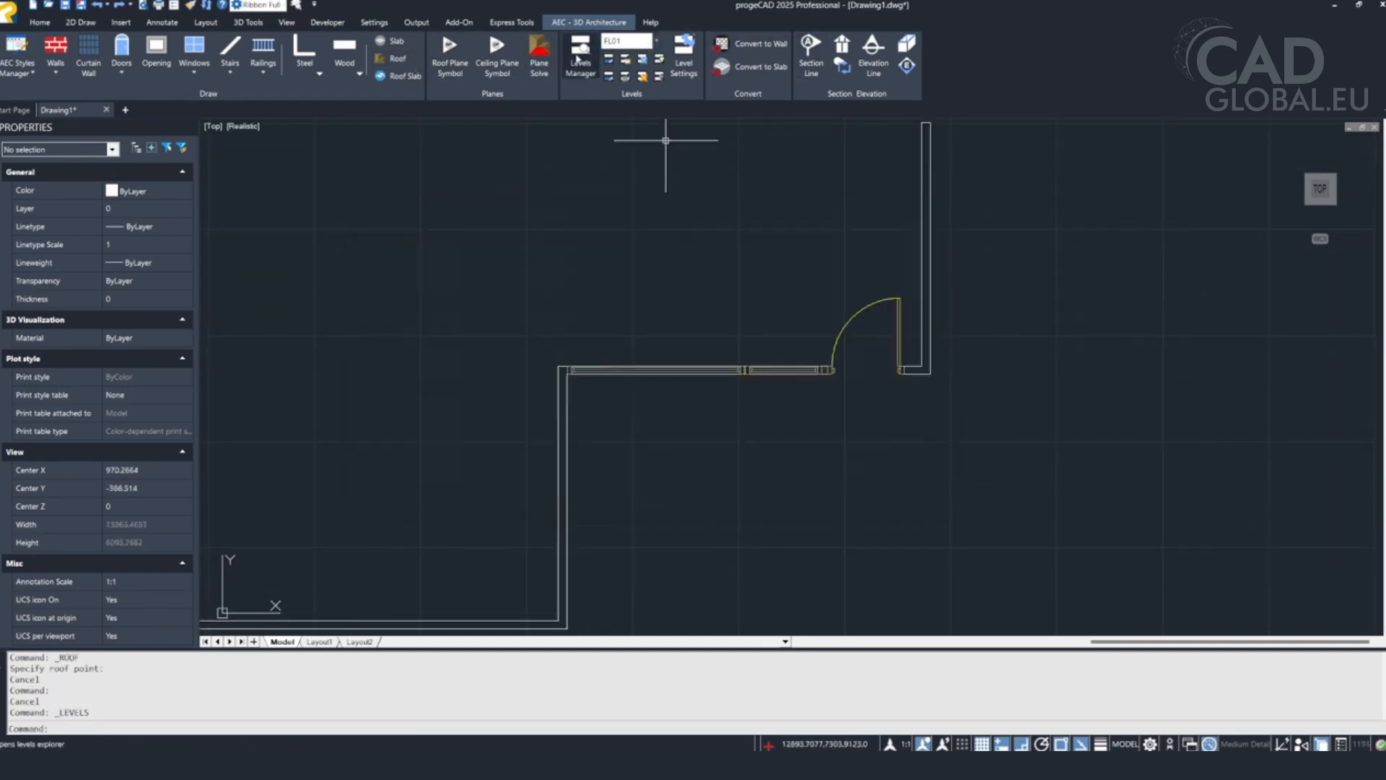
click(579, 55)
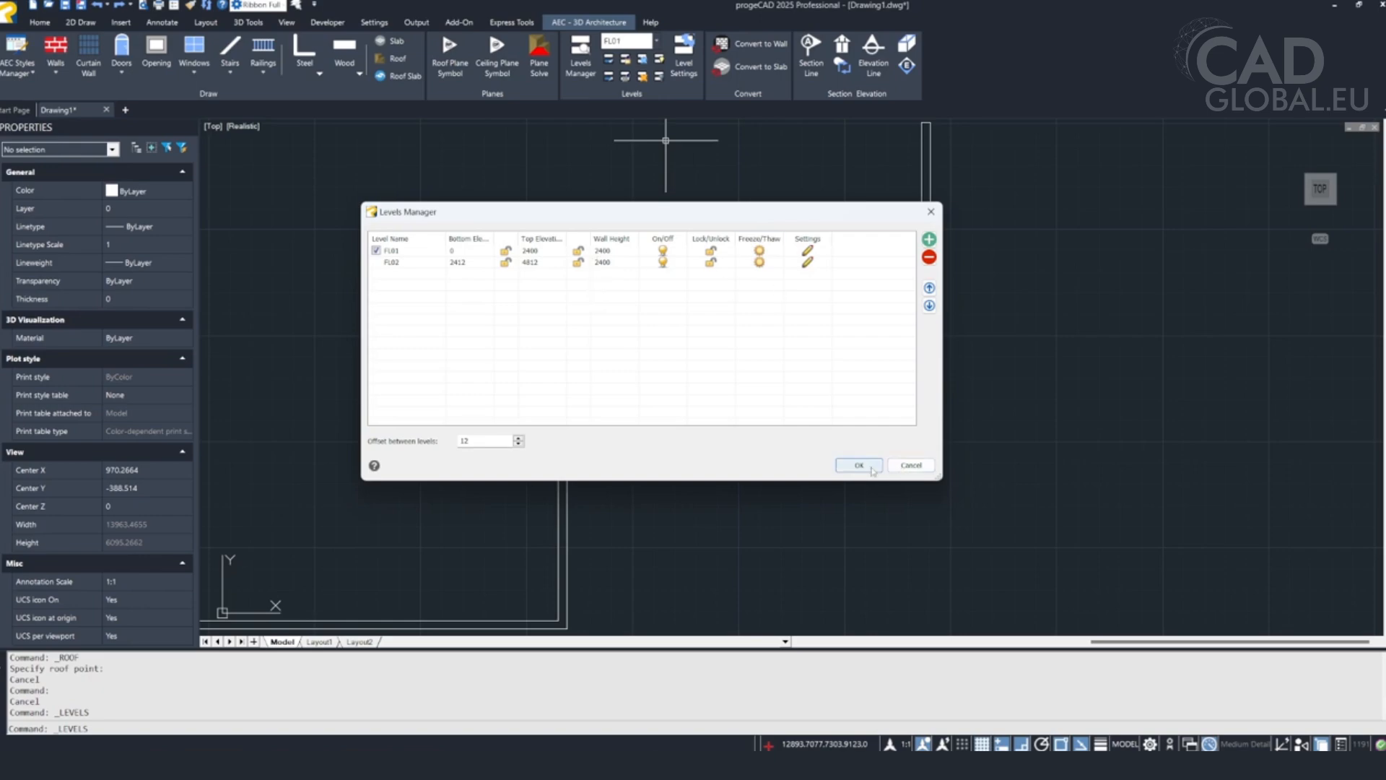
click(856, 465)
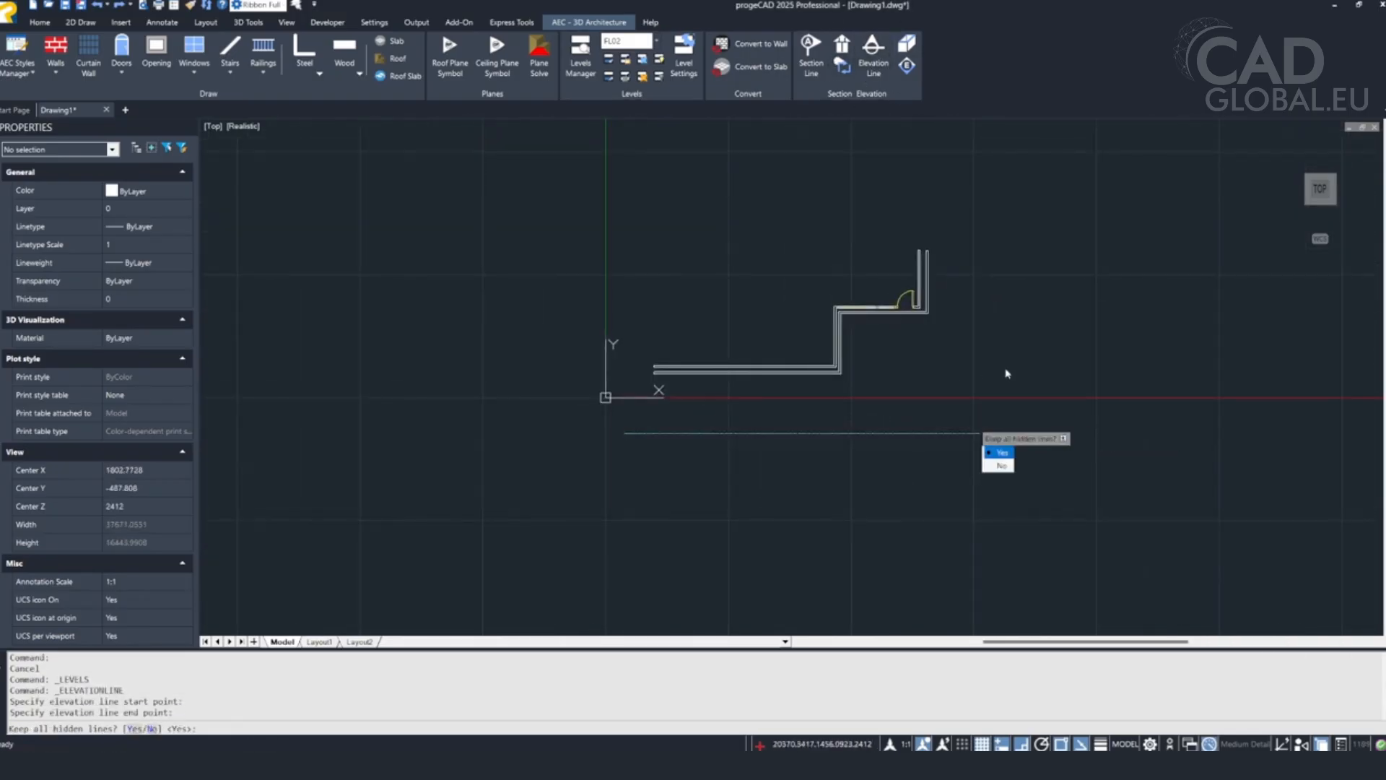
- Answer Yes to keep hidden lines in the generated elevation view
click(999, 452)
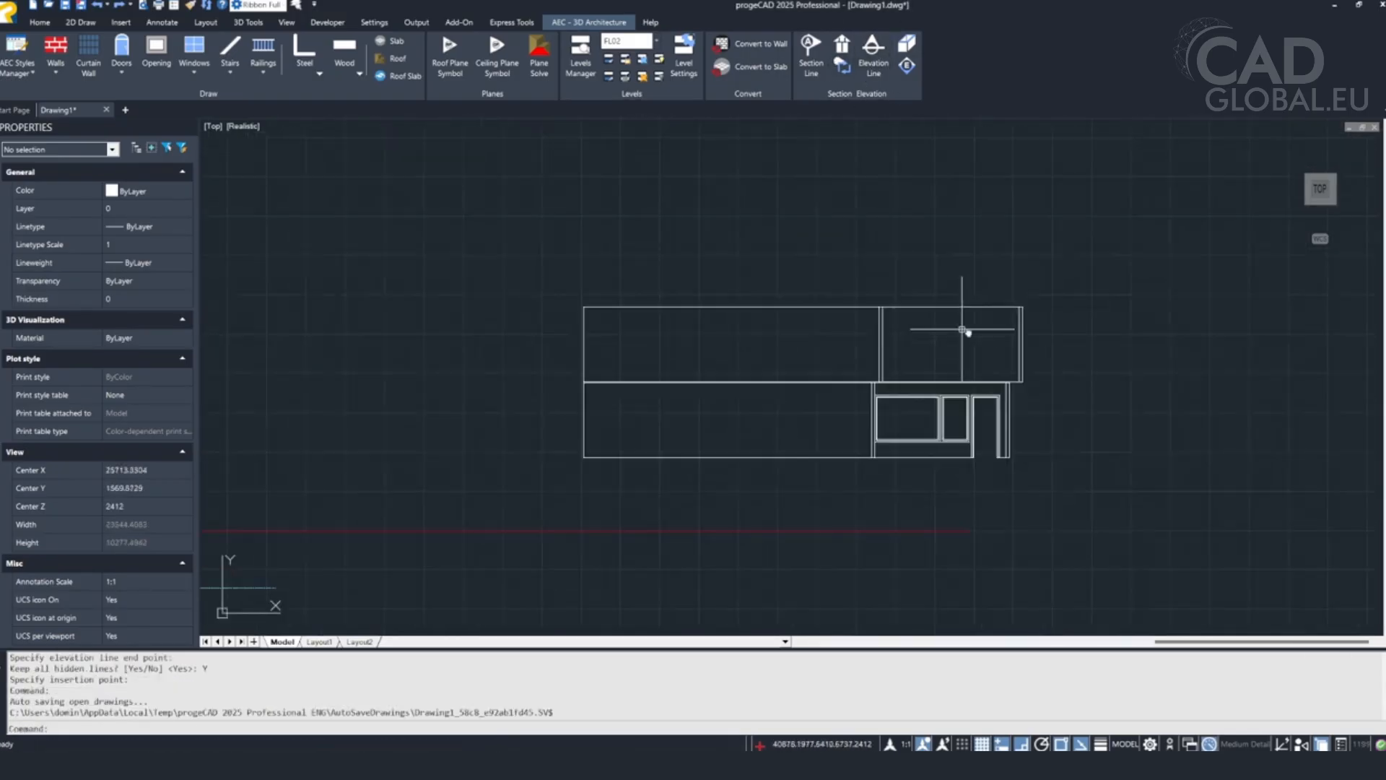